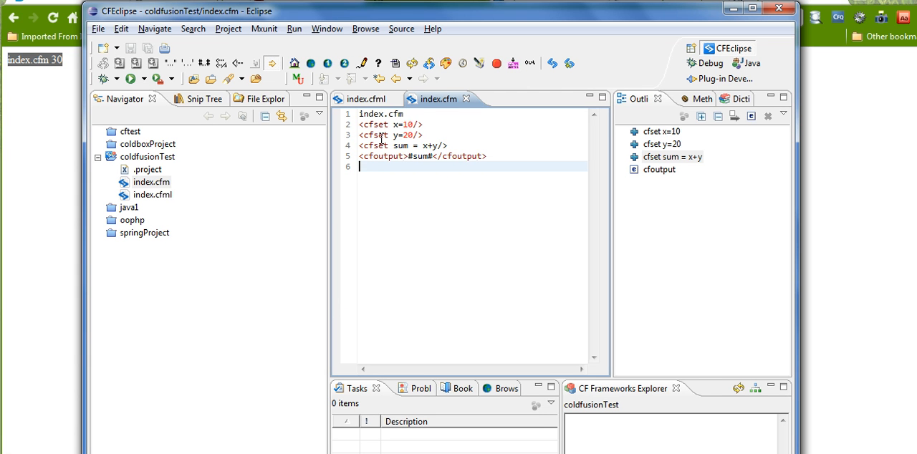
- Leave the index.cfm code in CFEclipse and bring up the annotated server-model diagram
{"action": "key", "text": "ctrl+a"}
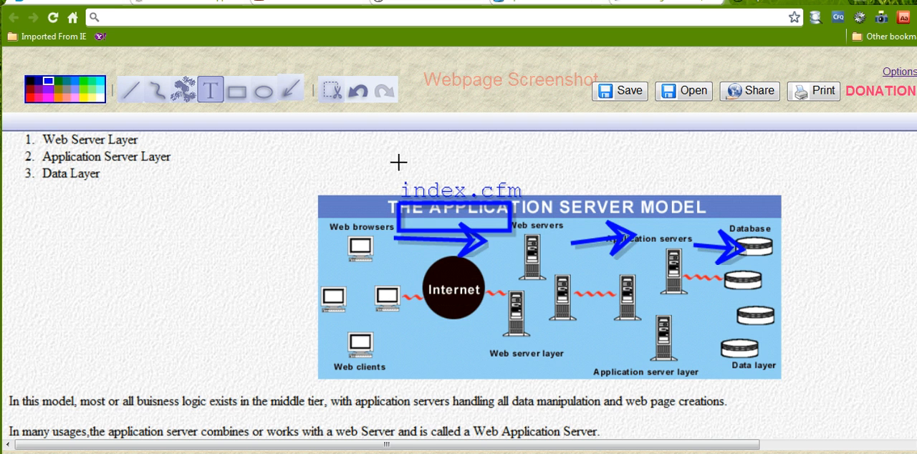
{"action": "mouse_move", "coordinate": [516, 179]}
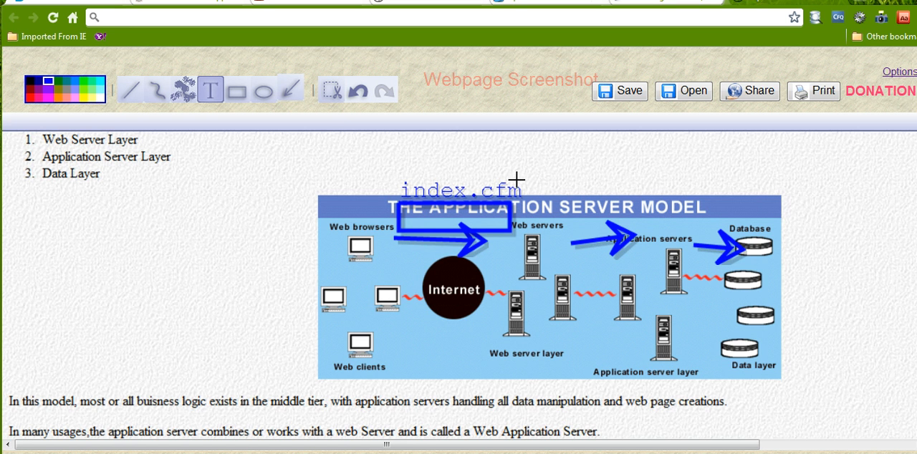
{"action": "mouse_move", "coordinate": [476, 272]}
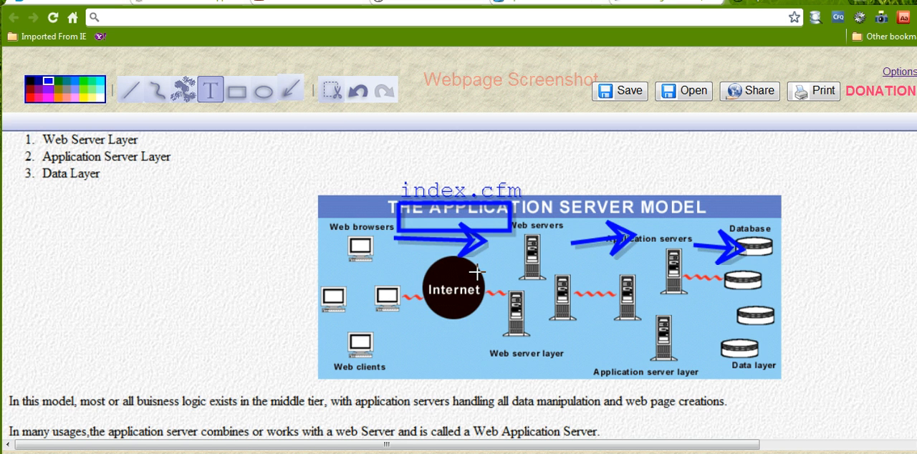
{"action": "mouse_move", "coordinate": [541, 191]}
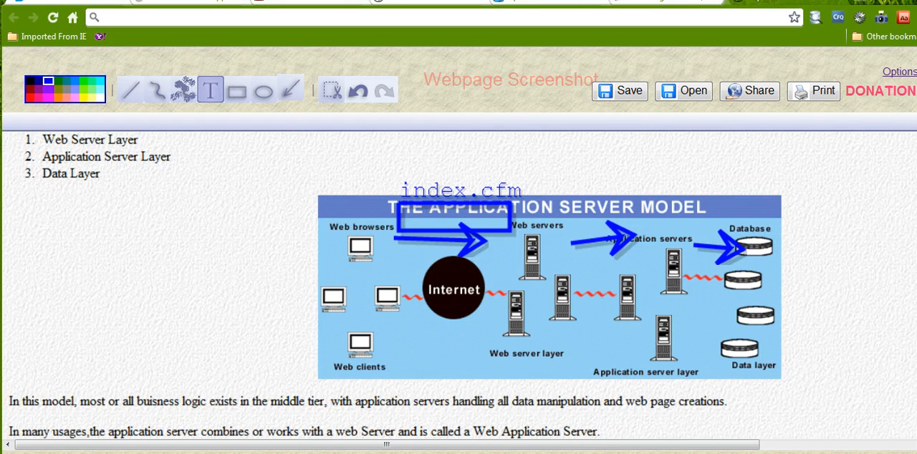
- Open the ver18.com article on the Railo, BlueDragon and Adobe ColdFusion engines
{"action": "left_click", "coordinate": [11, 451]}
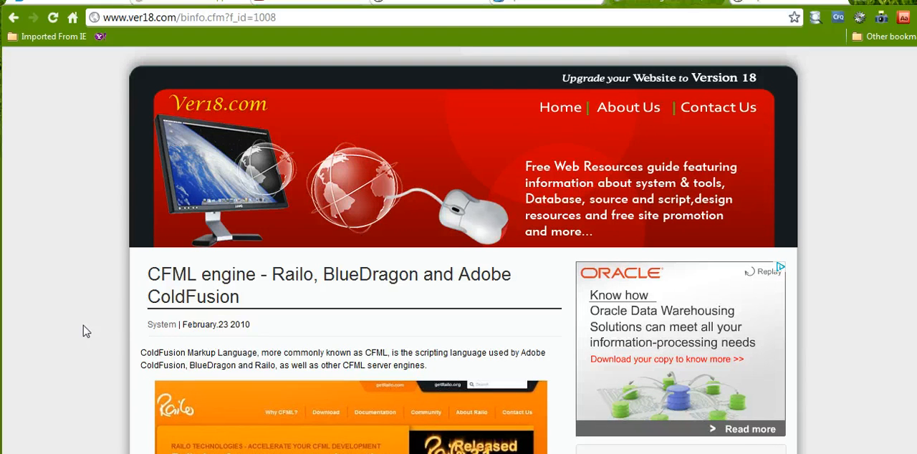
- Scroll down the ver18.com article to the Railo open-source CFML engine entry
{"action": "scroll", "scroll_direction": "down", "scroll_amount": 3}
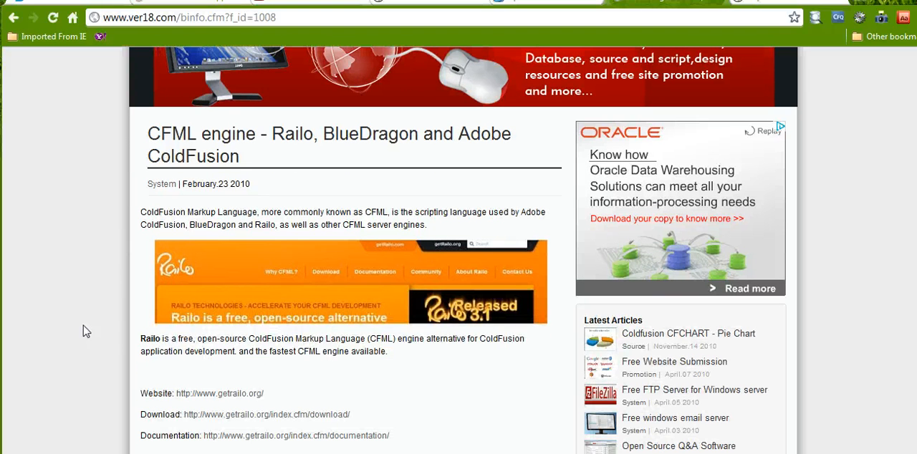
{"action": "scroll", "scroll_direction": "down", "scroll_amount": 3}
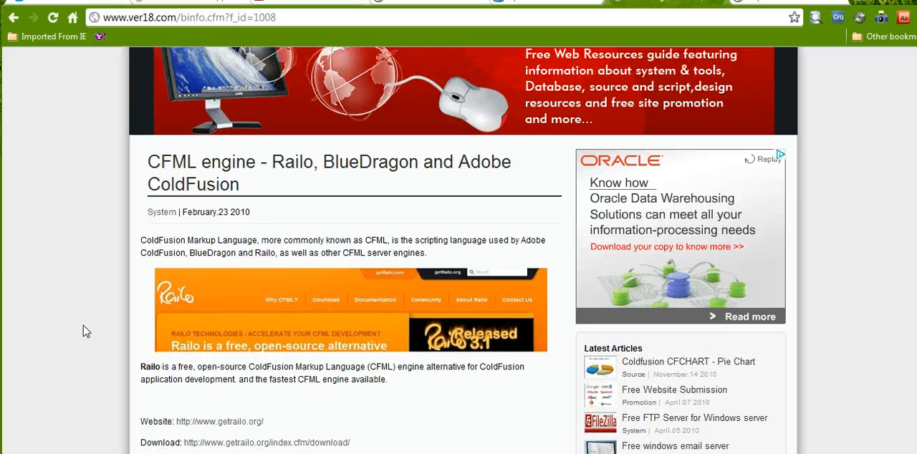
{"action": "scroll", "scroll_direction": "down", "scroll_amount": 3}
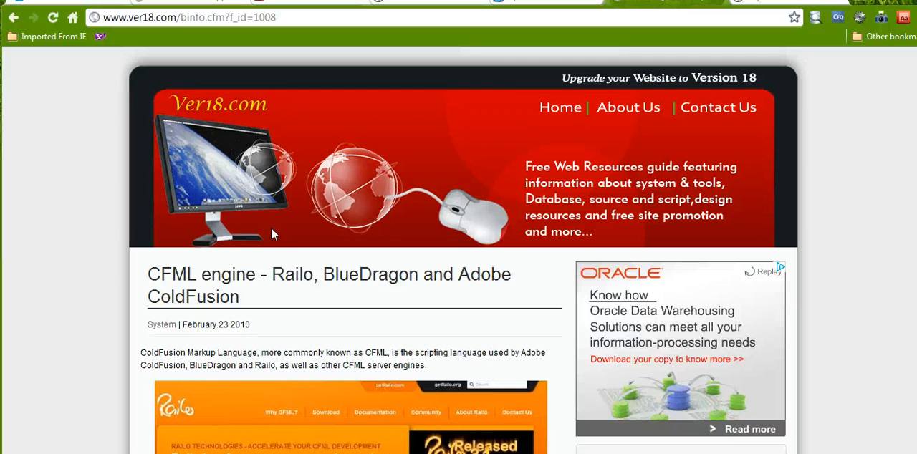
{"action": "mouse_move", "coordinate": [672, 46]}
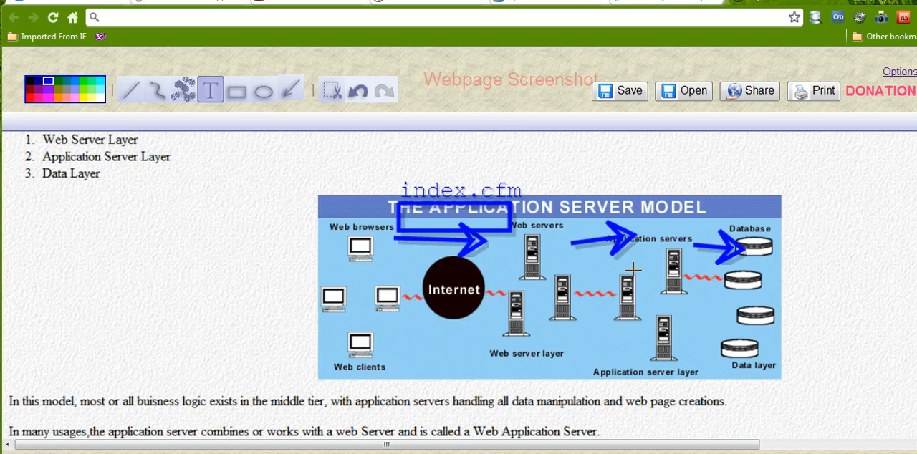
{"action": "mouse_move", "coordinate": [399, 176]}
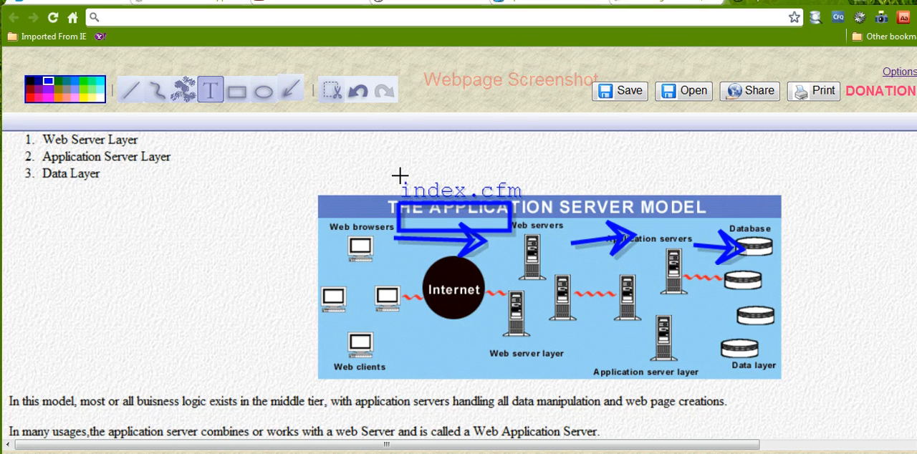
{"action": "mouse_move", "coordinate": [575, 237]}
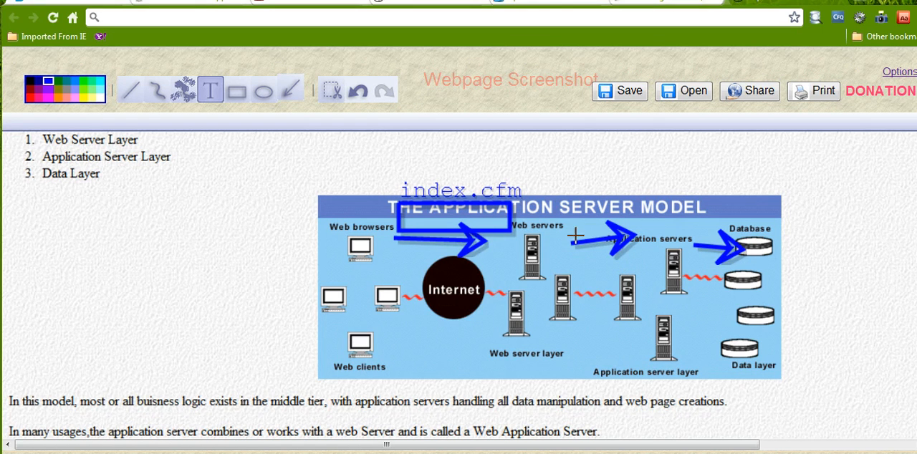
{"action": "mouse_move", "coordinate": [715, 252]}
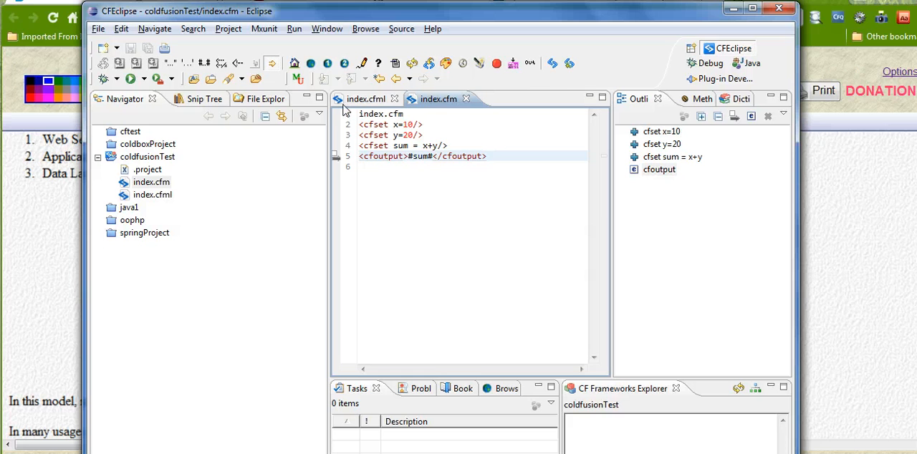
- Return from CFEclipse to the diagram tracing index.cfm's request path
{"action": "key", "text": "ctrl+a"}
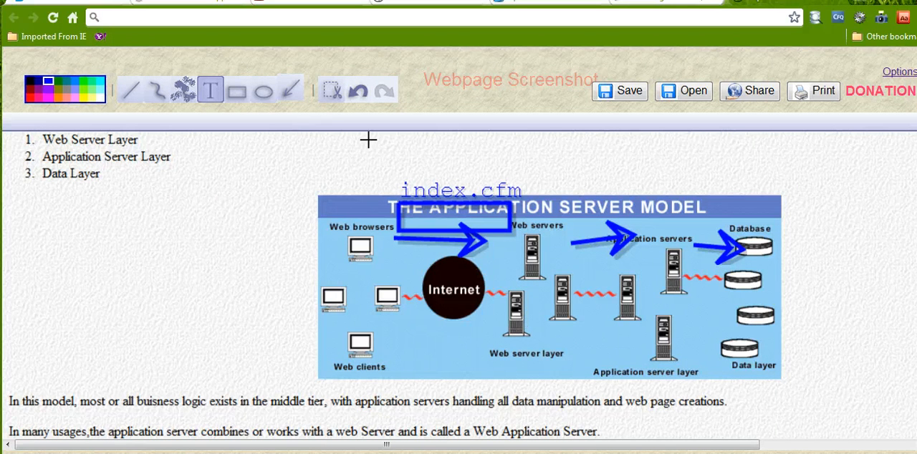
- Draw blue arrows from the application servers through the web server layer to web clients
{"action": "left_click", "coordinate": [290, 90]}
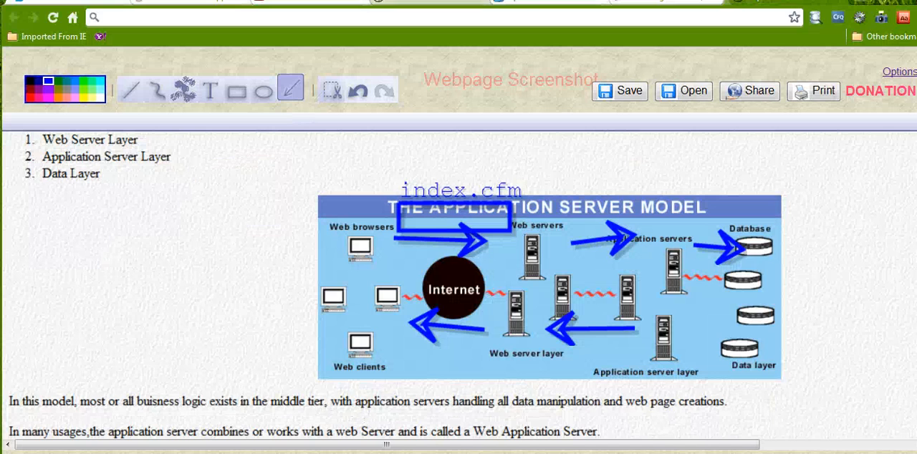
{"action": "right_click", "coordinate": [287, 116]}
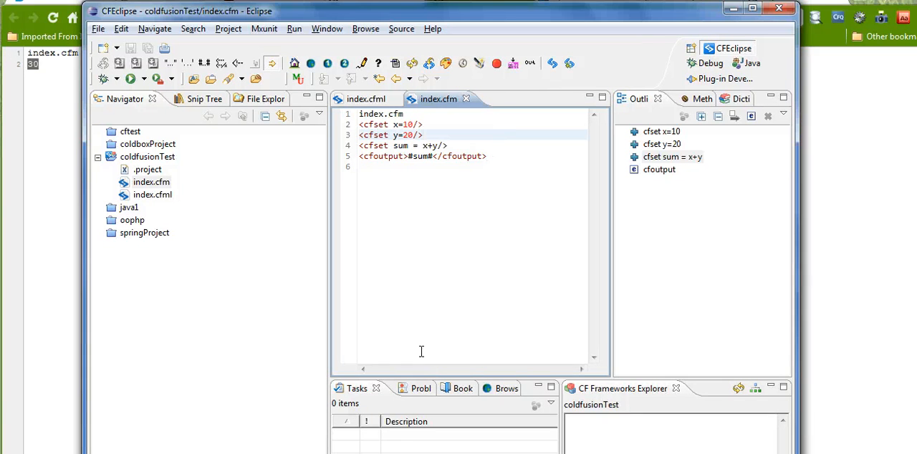
{"action": "left_click", "coordinate": [423, 135]}
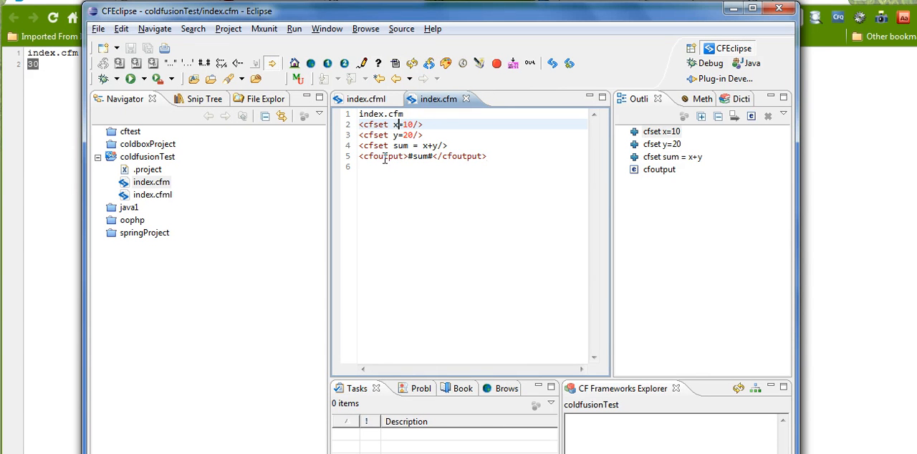
{"action": "double_click", "coordinate": [382, 157]}
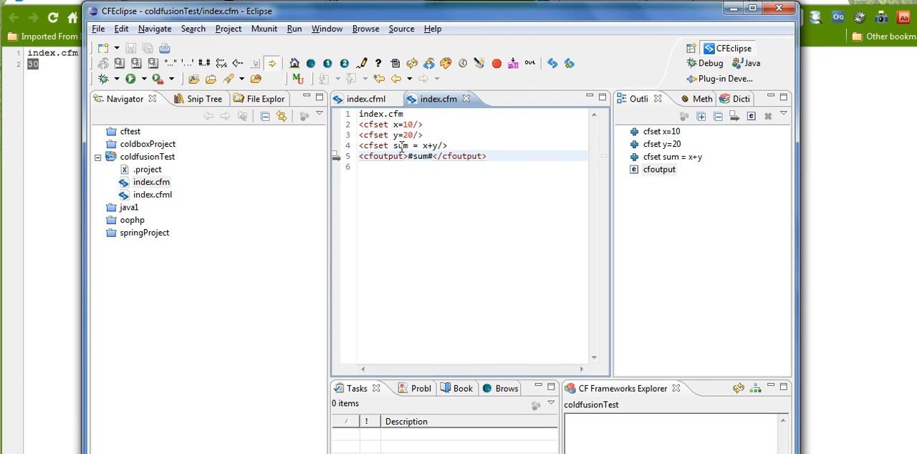
{"action": "double_click", "coordinate": [400, 146]}
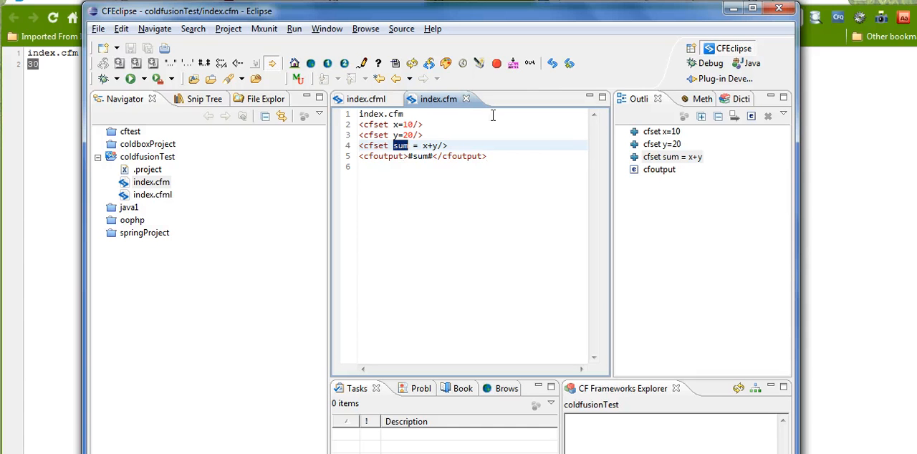
{"action": "right_click", "coordinate": [146, 156]}
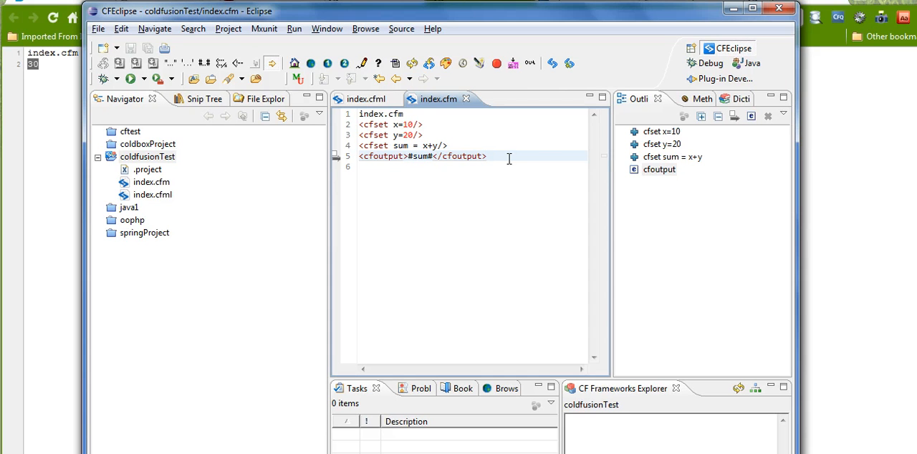
{"action": "left_click", "coordinate": [488, 156]}
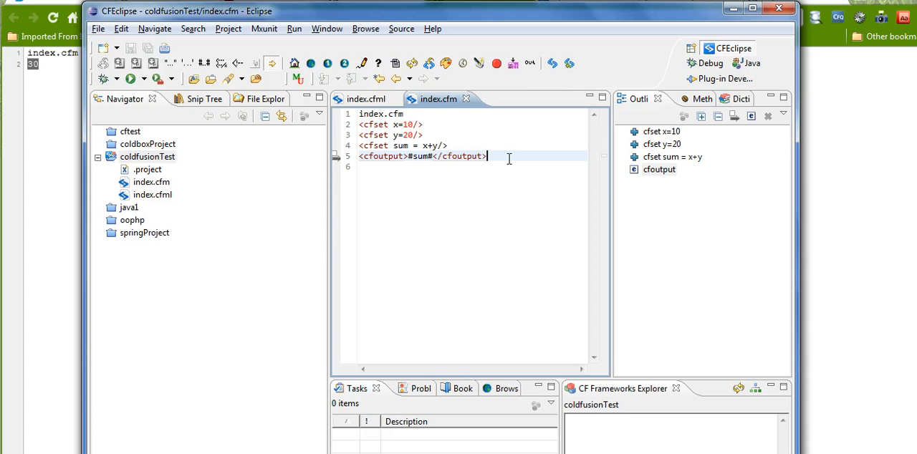